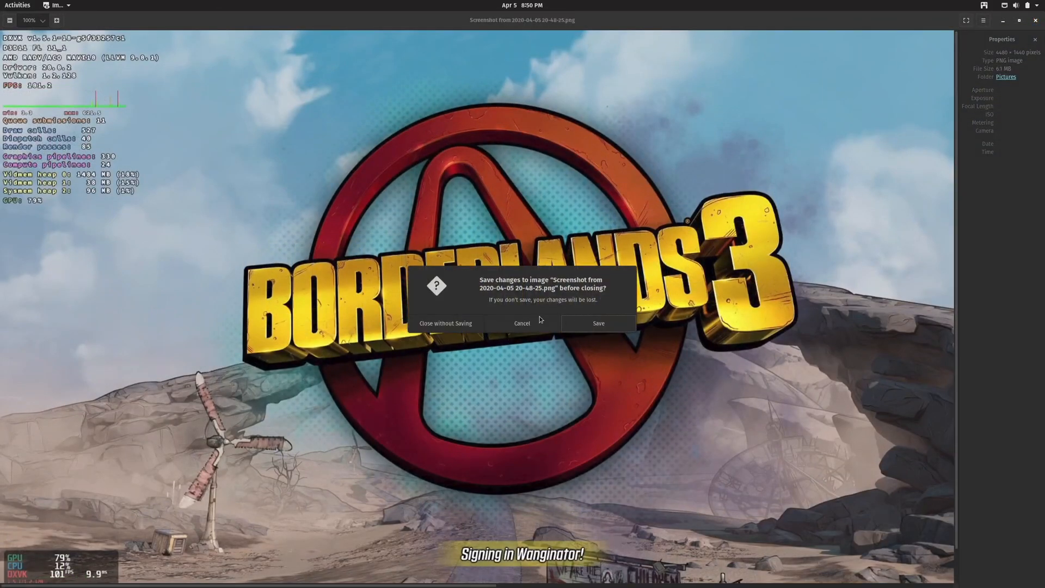
Close the Borderlands 3 screenshot without saving its changes.
click(445, 324)
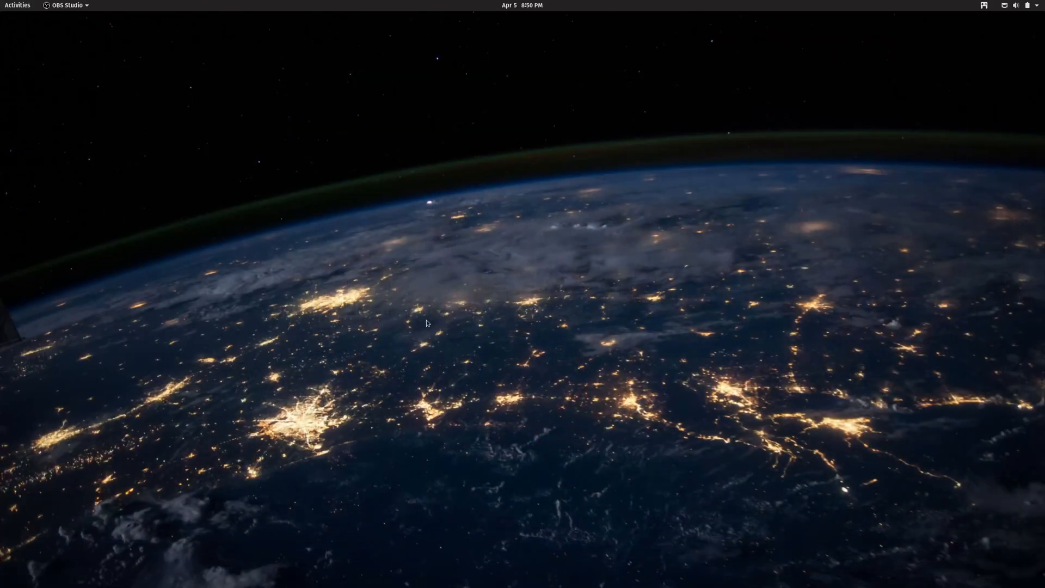
mouse_move(19, 11)
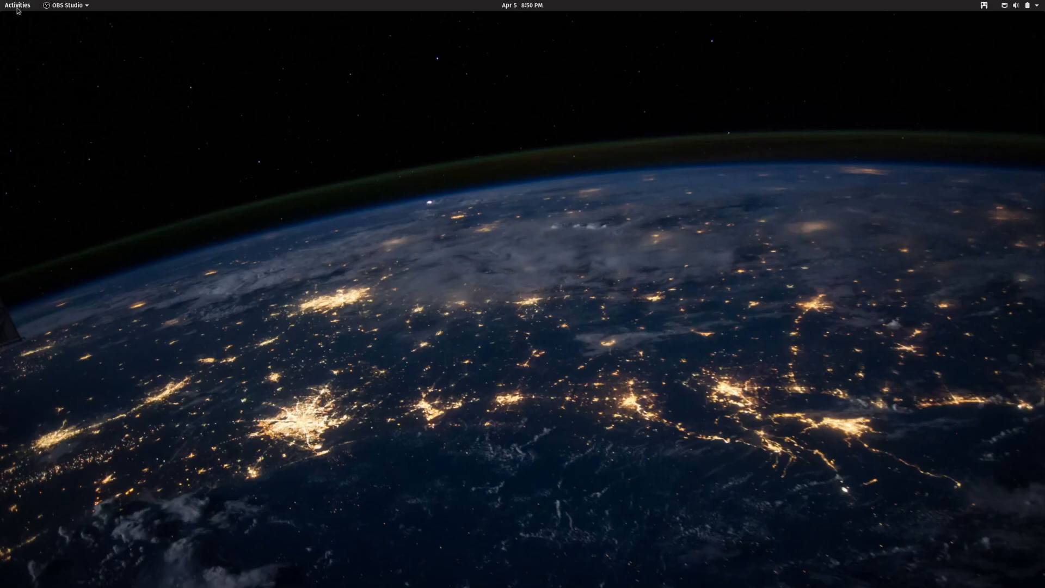
Launch Files and browse into .steam's compatibilitytools.d folder listing the Proton versions.
click(17, 5)
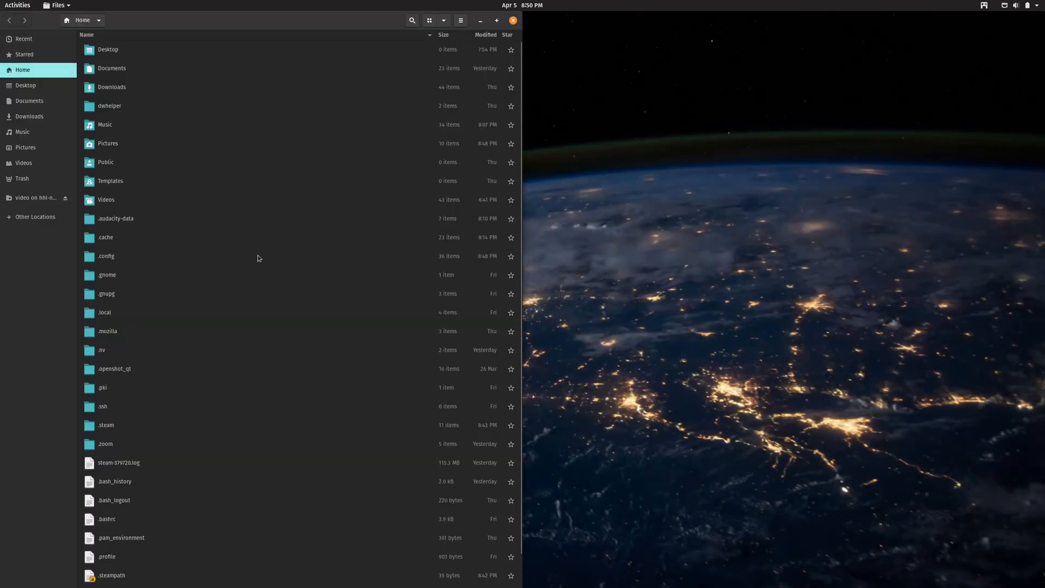
mouse_move(45, 87)
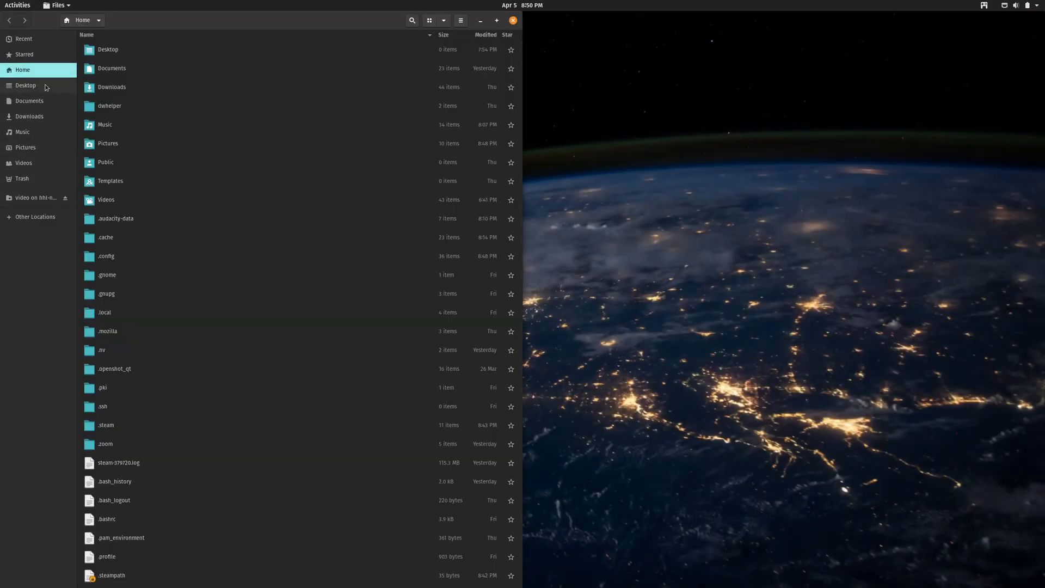
mouse_move(29, 117)
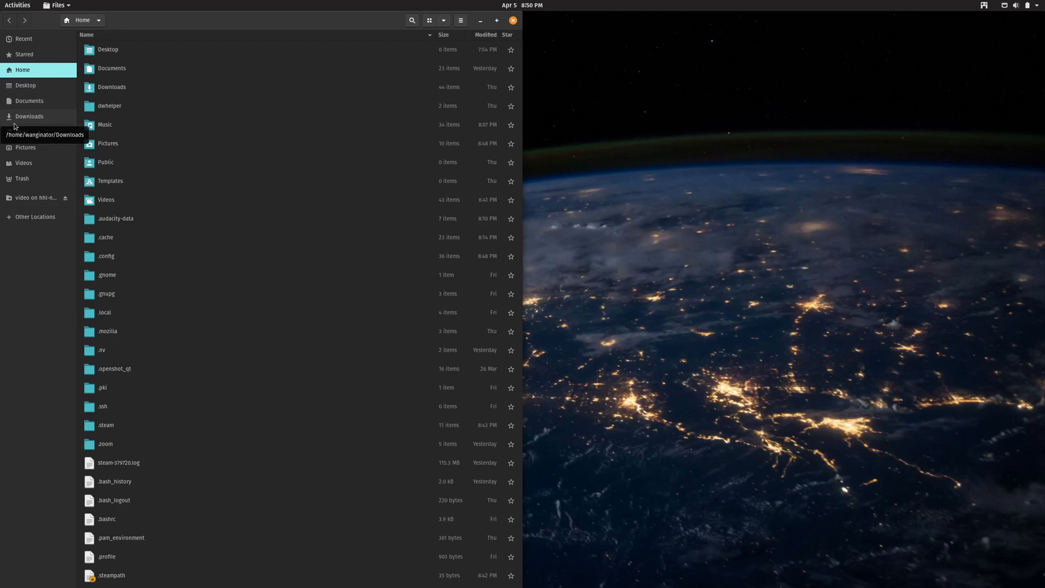
mouse_move(113, 412)
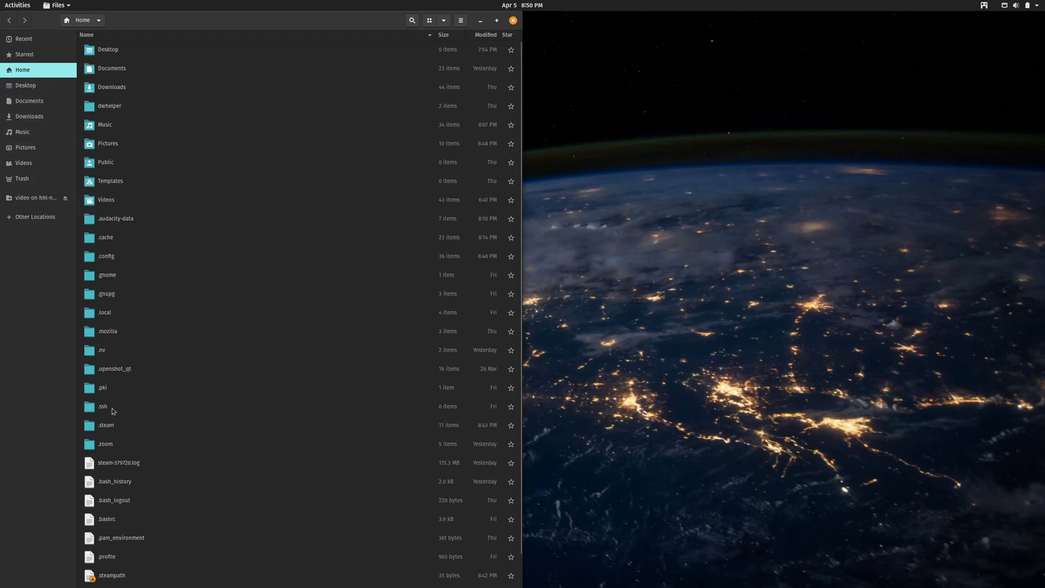
double_click(106, 425)
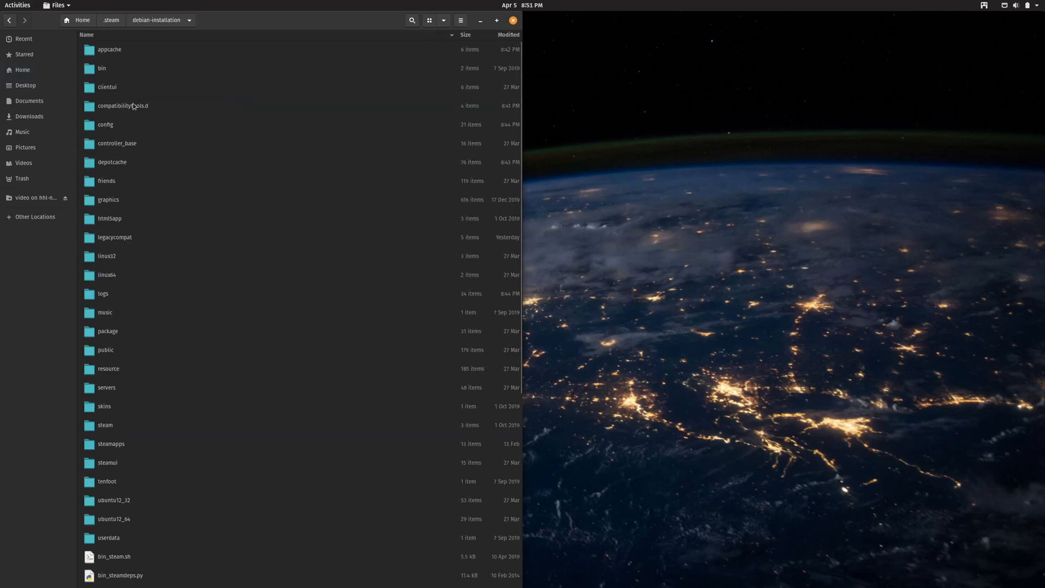
double_click(123, 106)
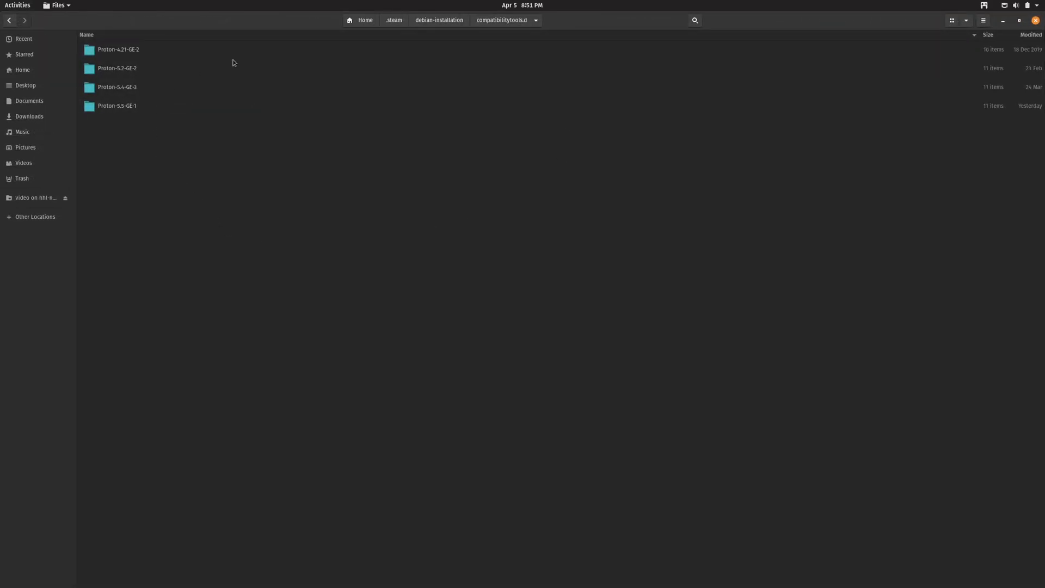
mouse_move(125, 52)
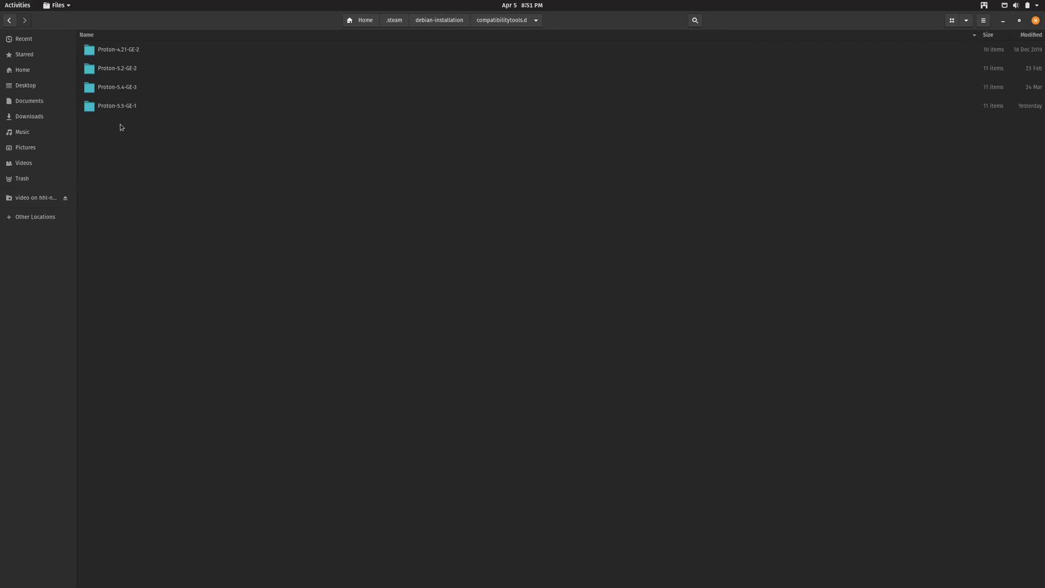
mouse_move(114, 112)
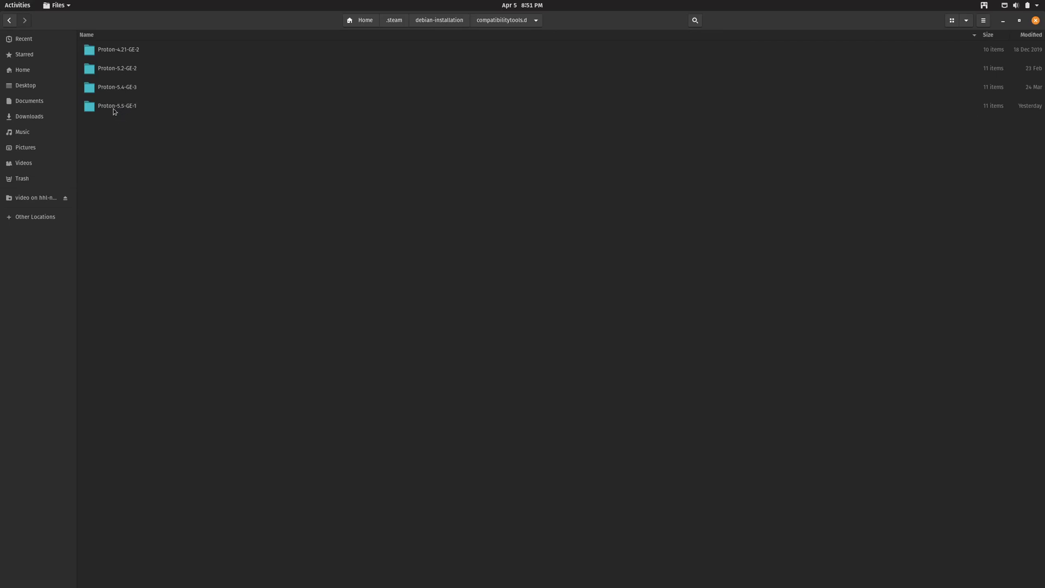
Inside Proton-5.5-GE-1, duplicate user_settings.sample.py as user_settings.py.
click(117, 105)
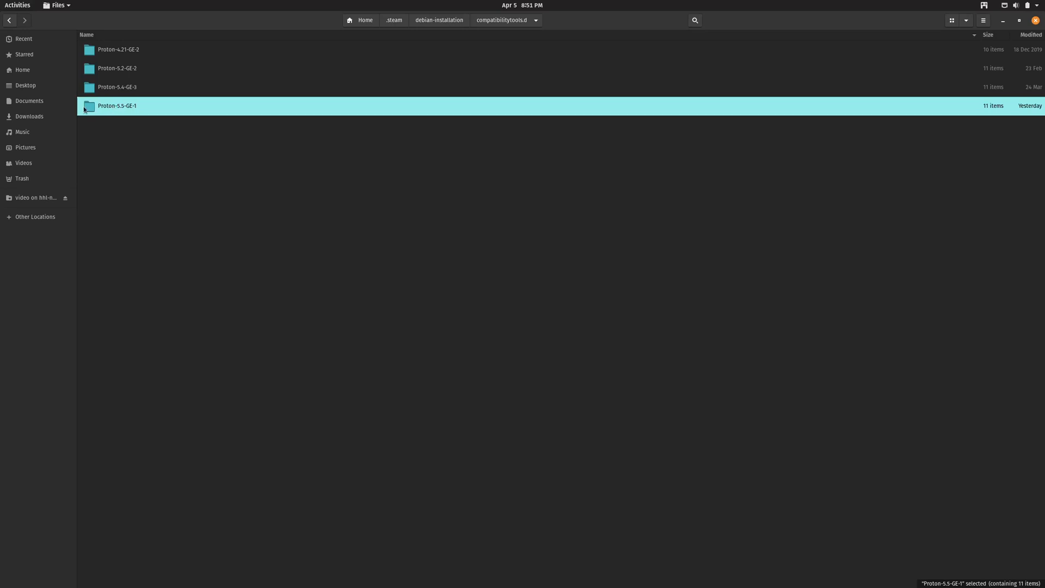
double_click(117, 105)
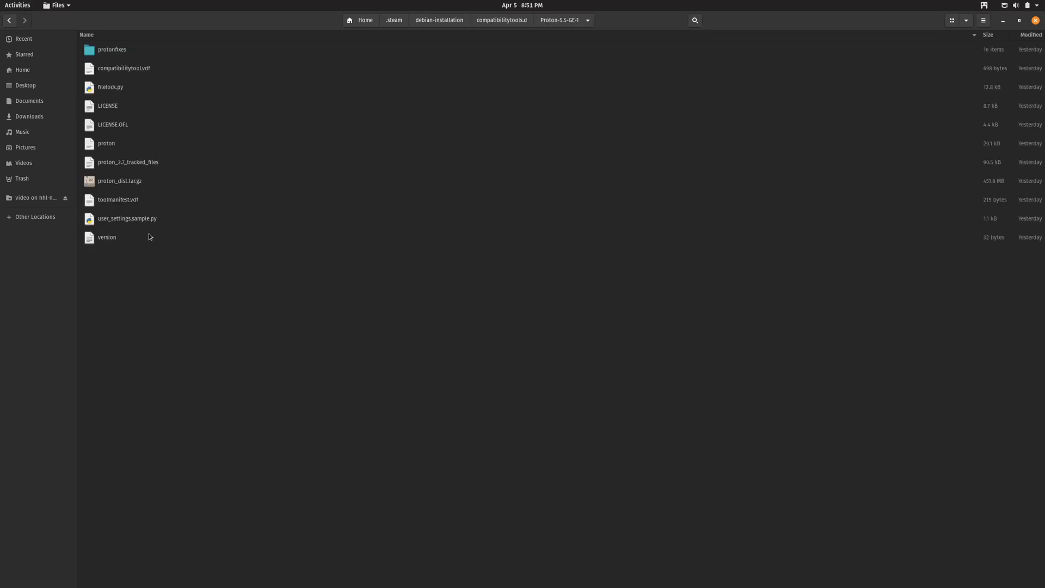
mouse_move(138, 225)
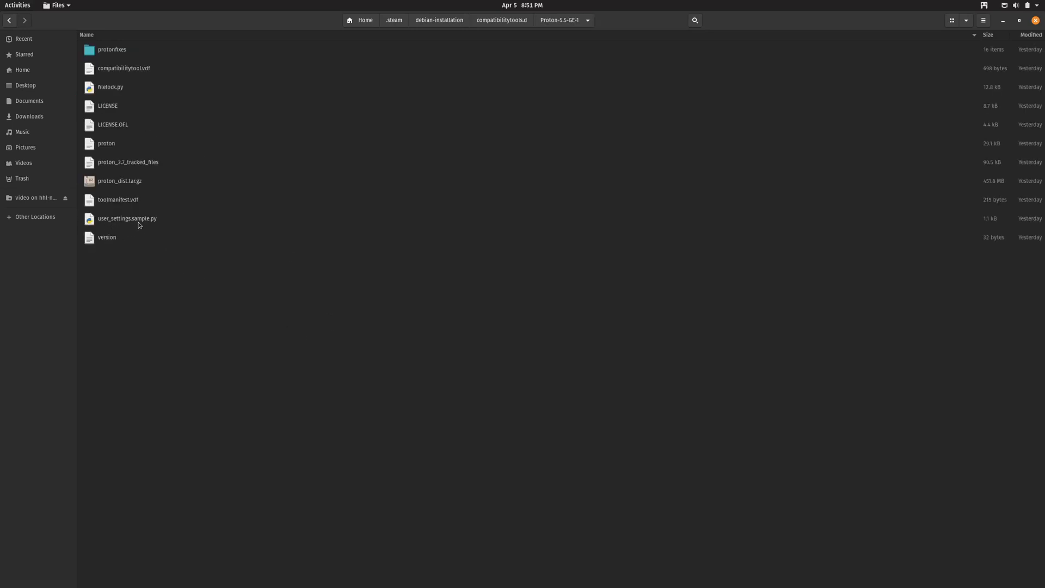
click(127, 217)
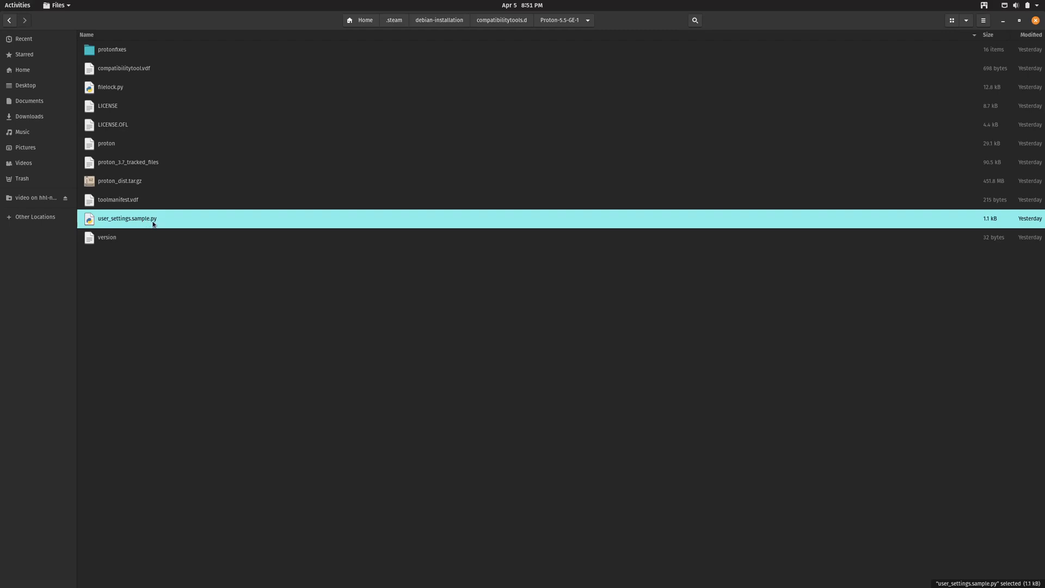
mouse_move(157, 229)
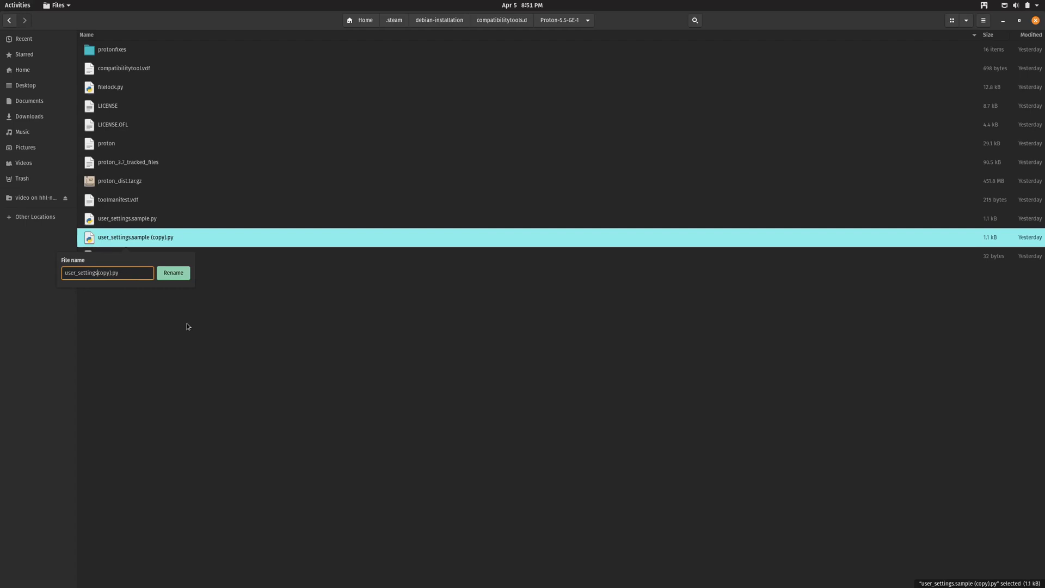
click(173, 272)
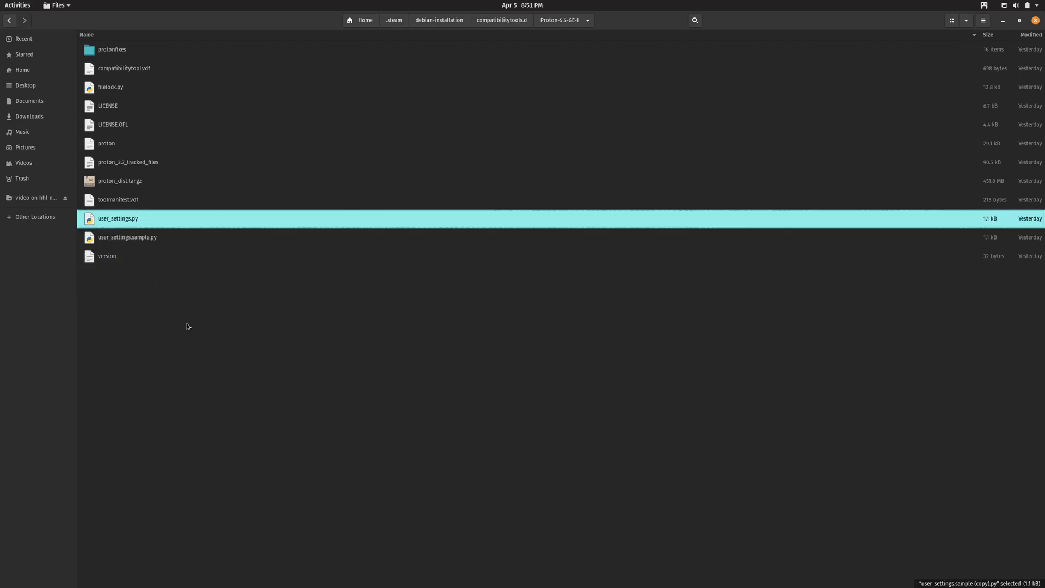
Edit user_settings.py in Text Editor so DXVK_HUD is set to "full".
right_click(118, 218)
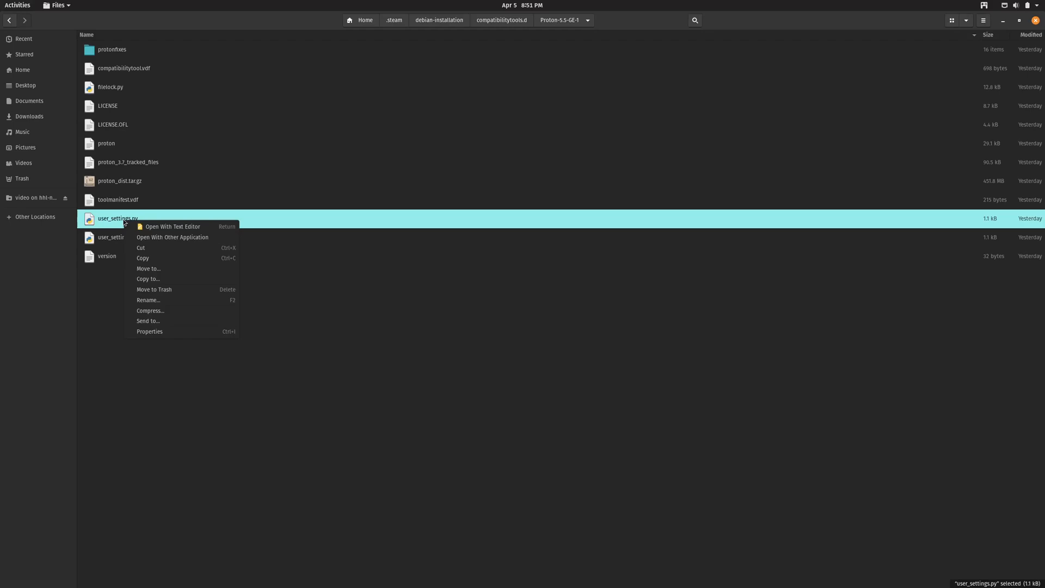
click(172, 227)
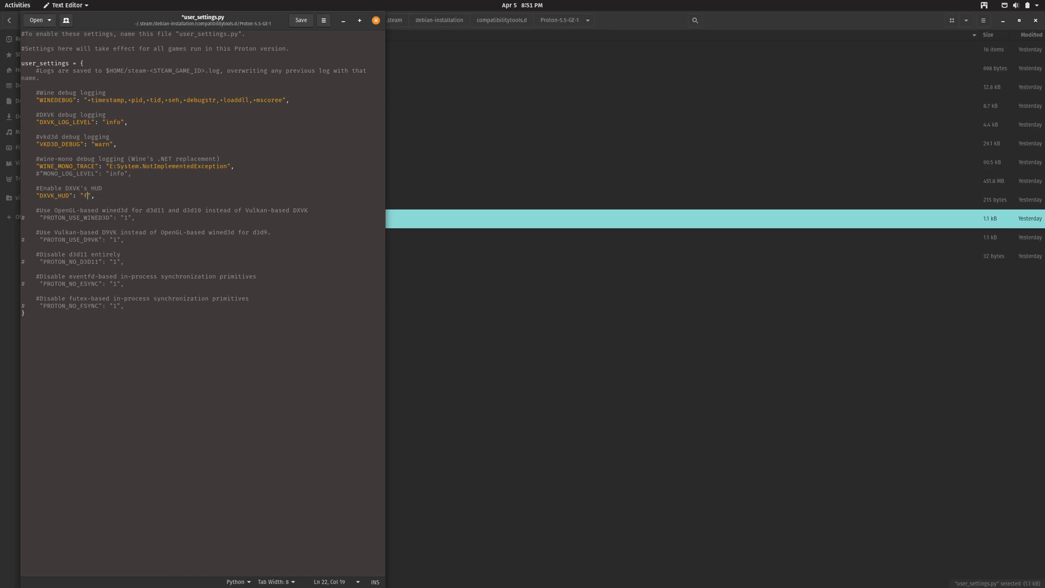
text(ull)
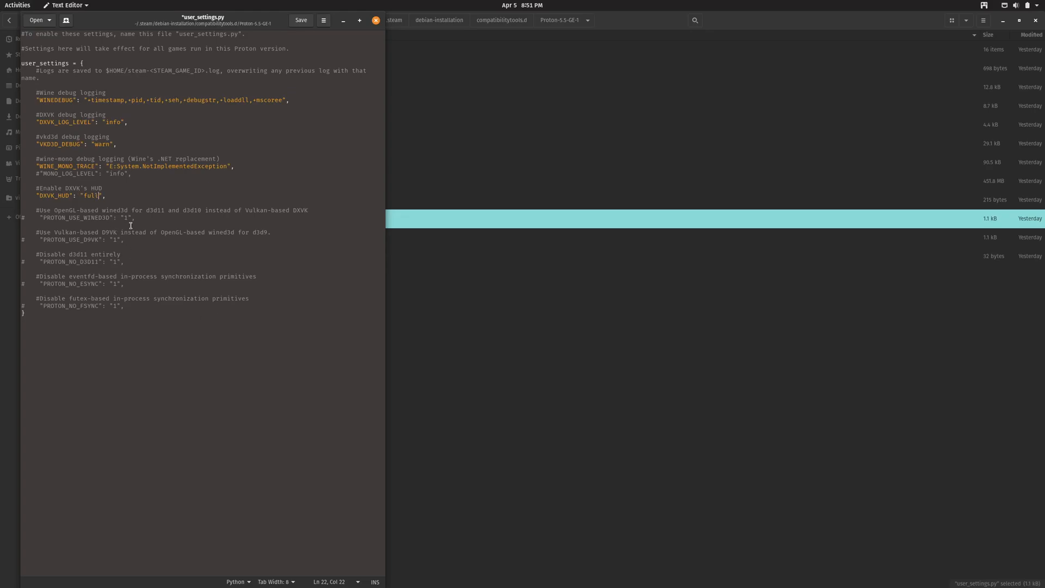
mouse_move(204, 283)
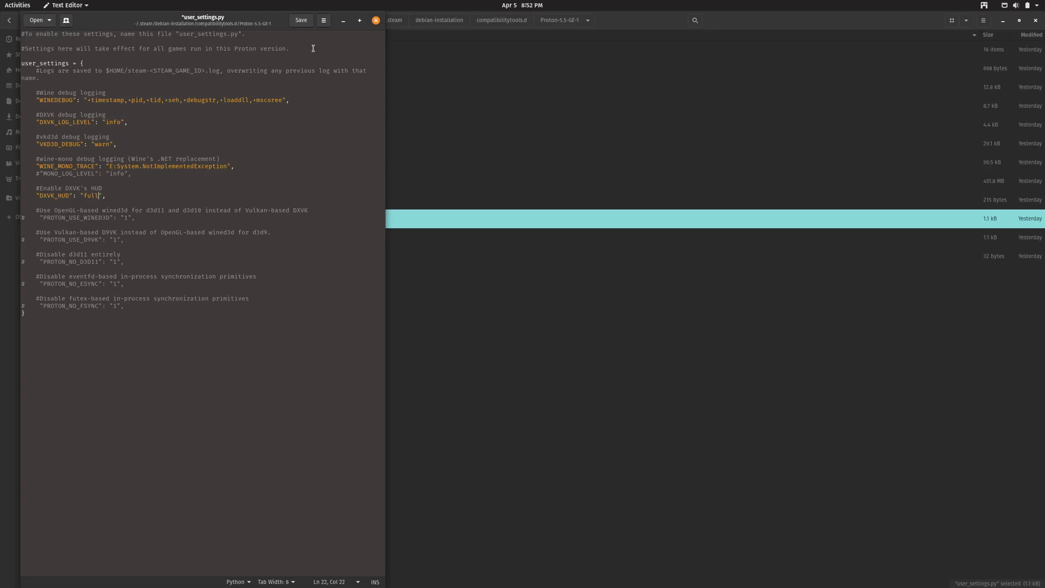
mouse_move(249, 349)
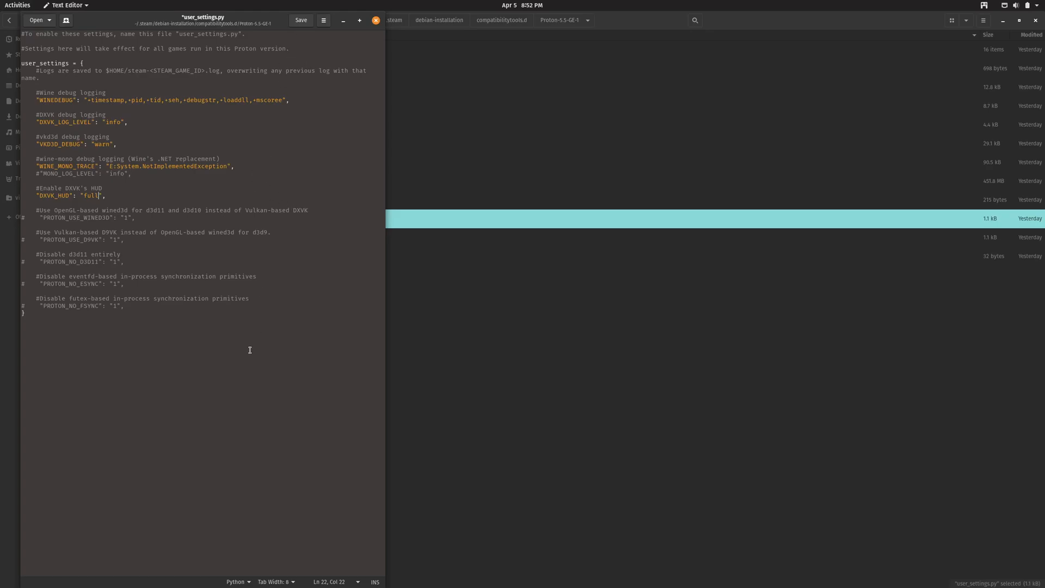
mouse_move(90, 243)
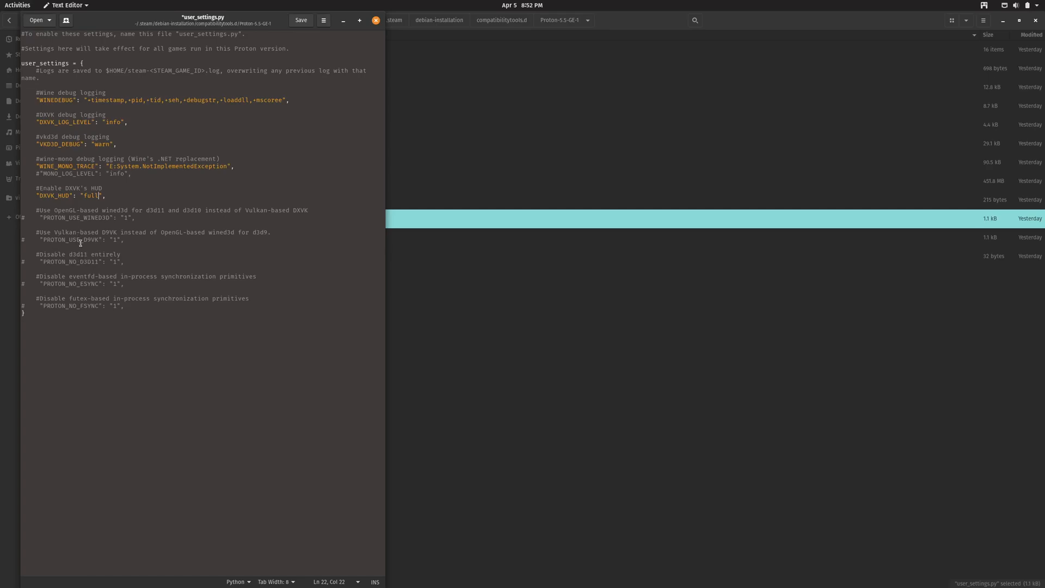
mouse_move(87, 245)
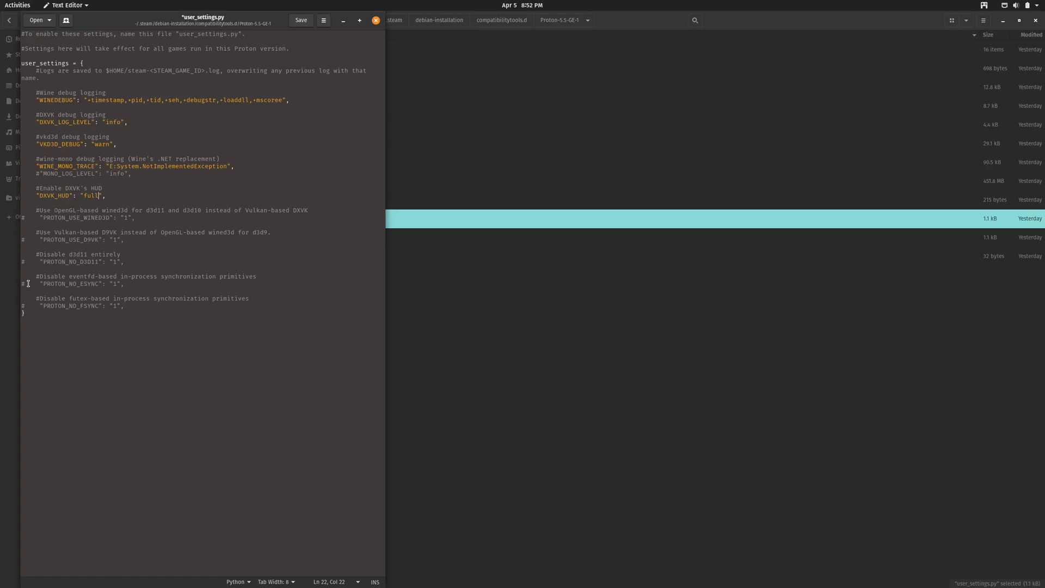
mouse_move(41, 278)
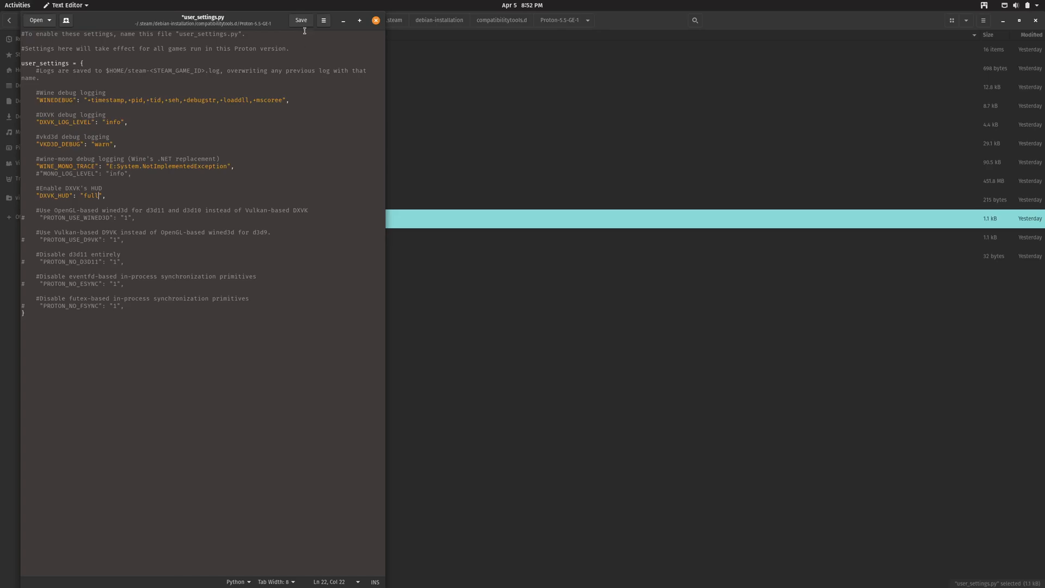
Save the edited user_settings.py.
click(300, 19)
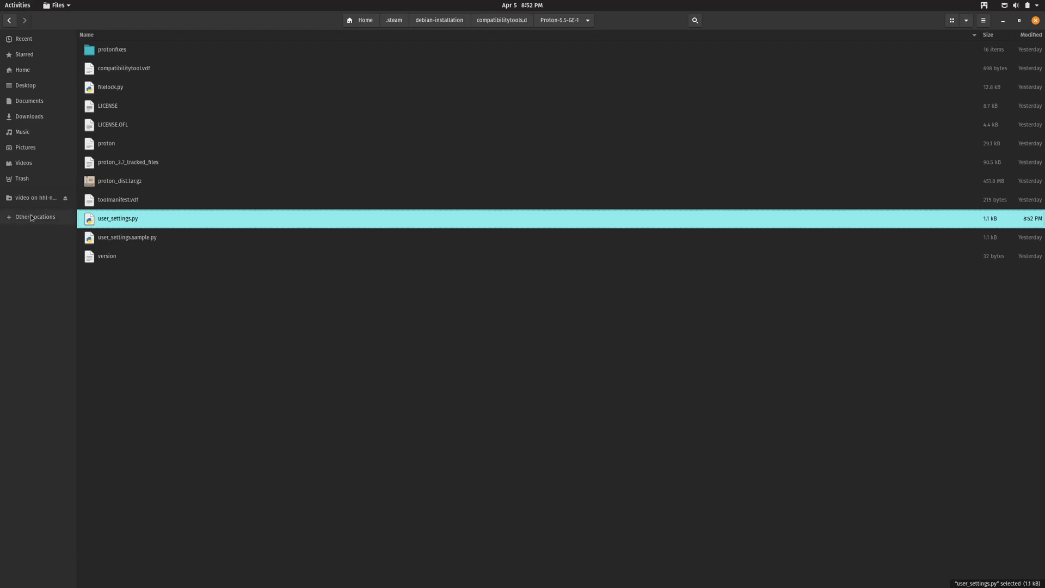
mouse_move(23, 132)
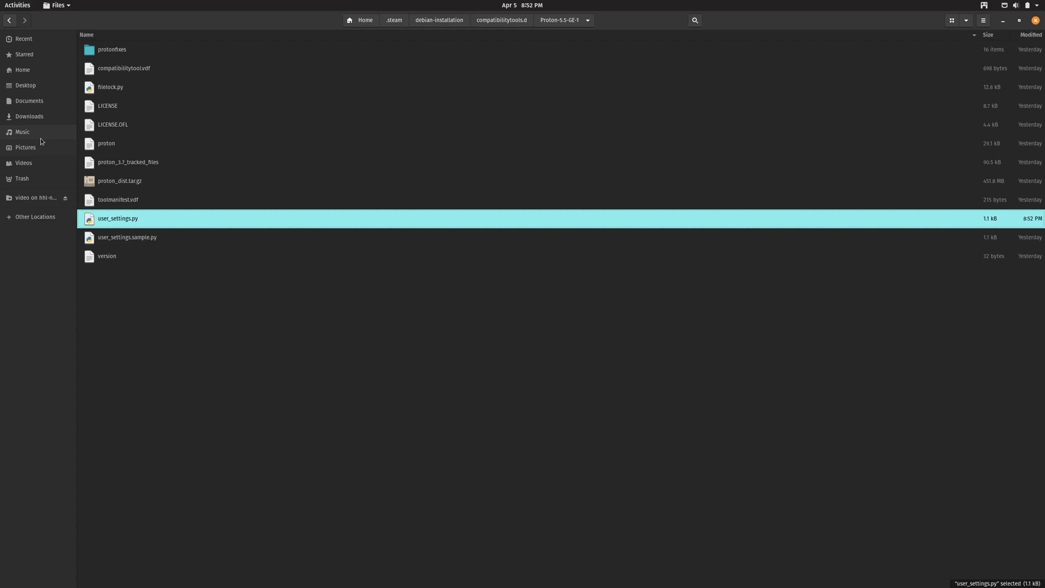
mouse_move(22, 70)
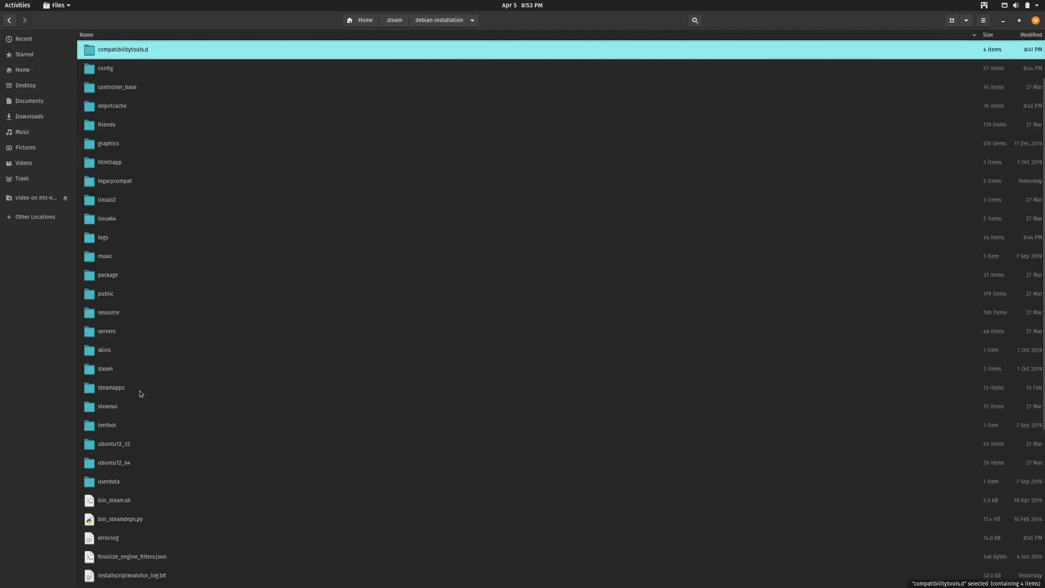
Browse into steamapps/common/Proton 5.0 and view its user_settings.py in Text Editor.
double_click(111, 387)
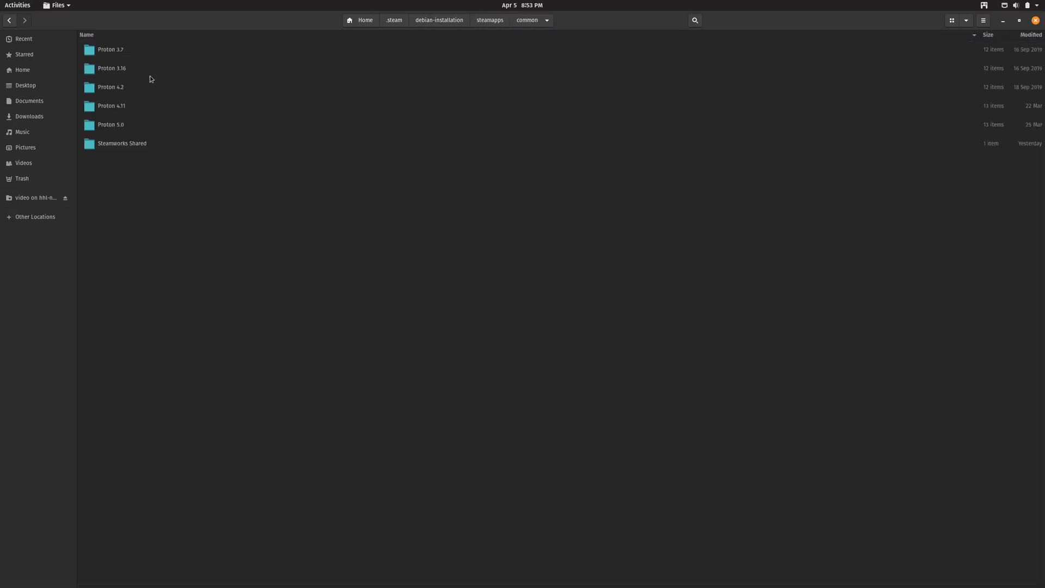
double_click(110, 124)
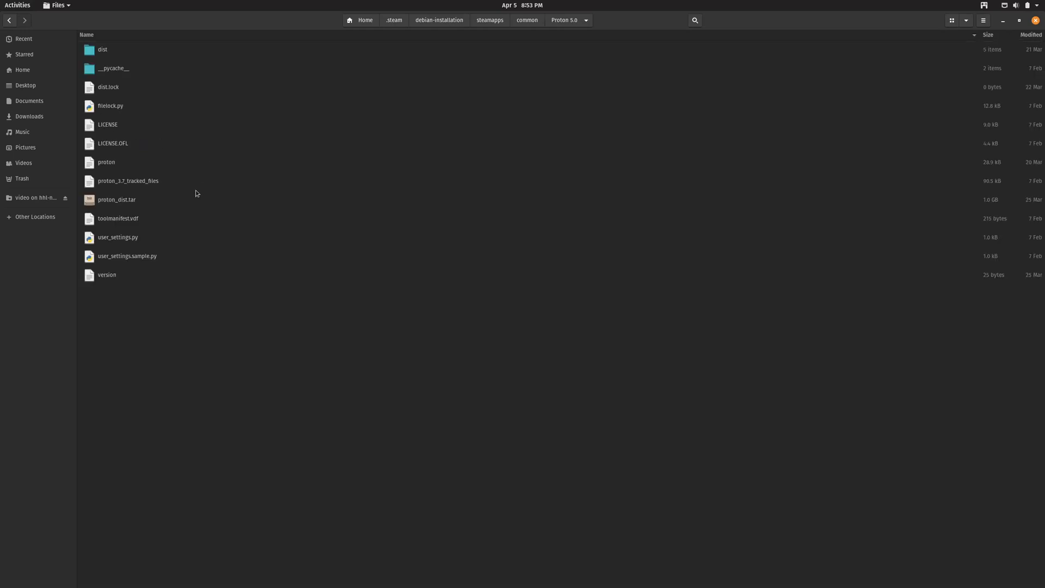
mouse_move(141, 255)
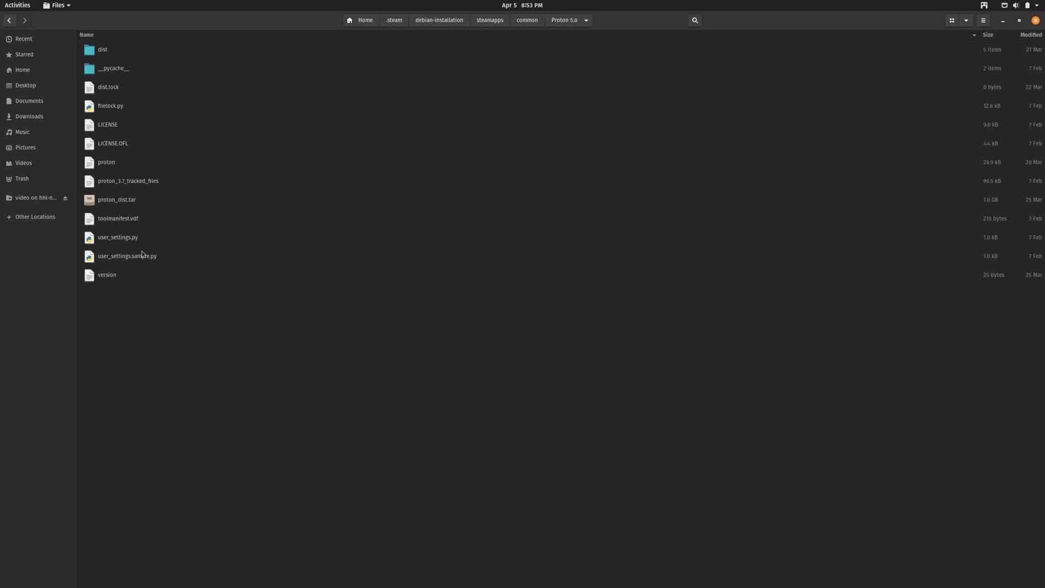
right_click(117, 236)
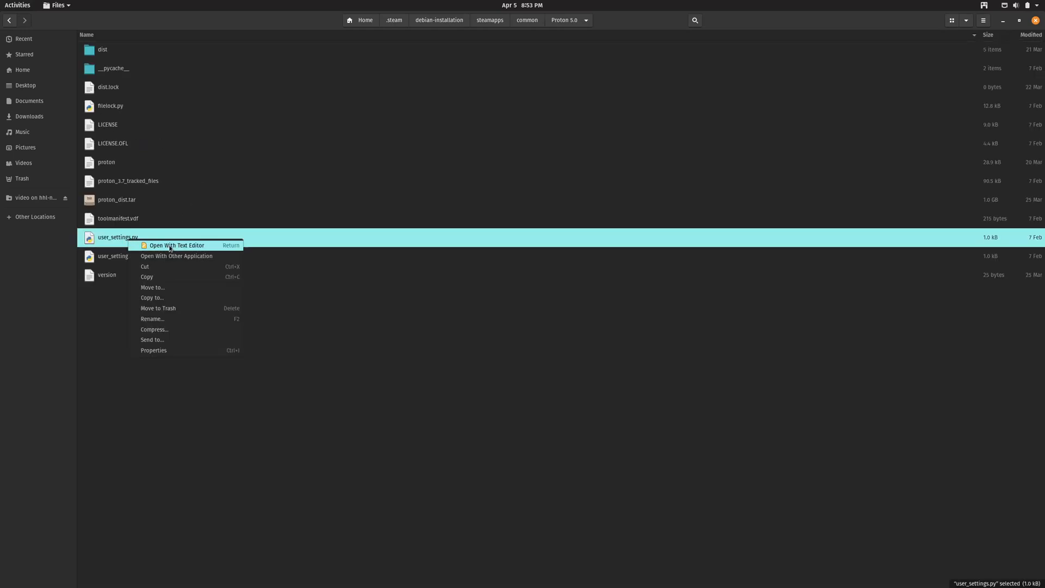
click(176, 245)
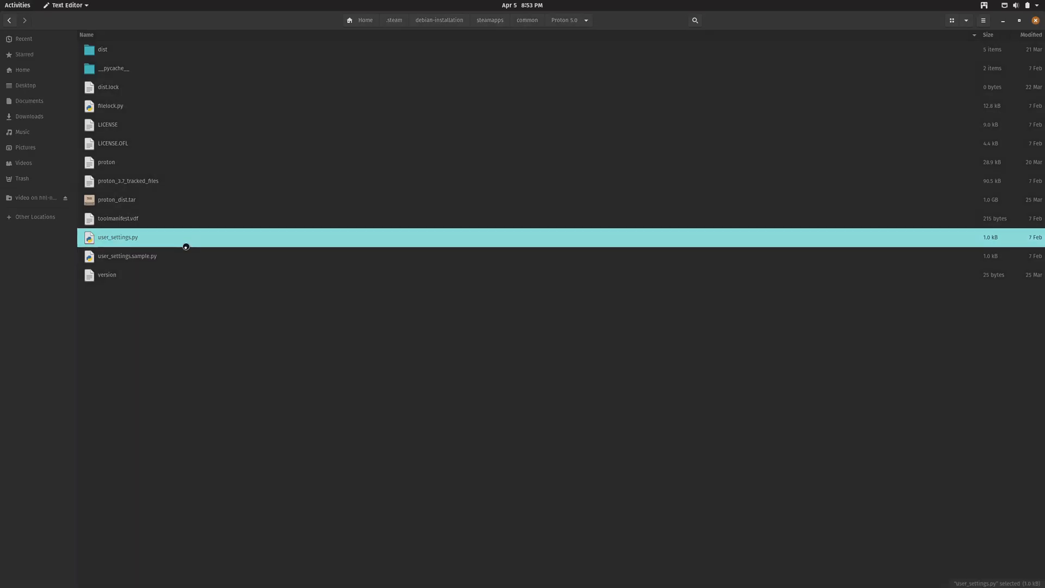
double_click(118, 236)
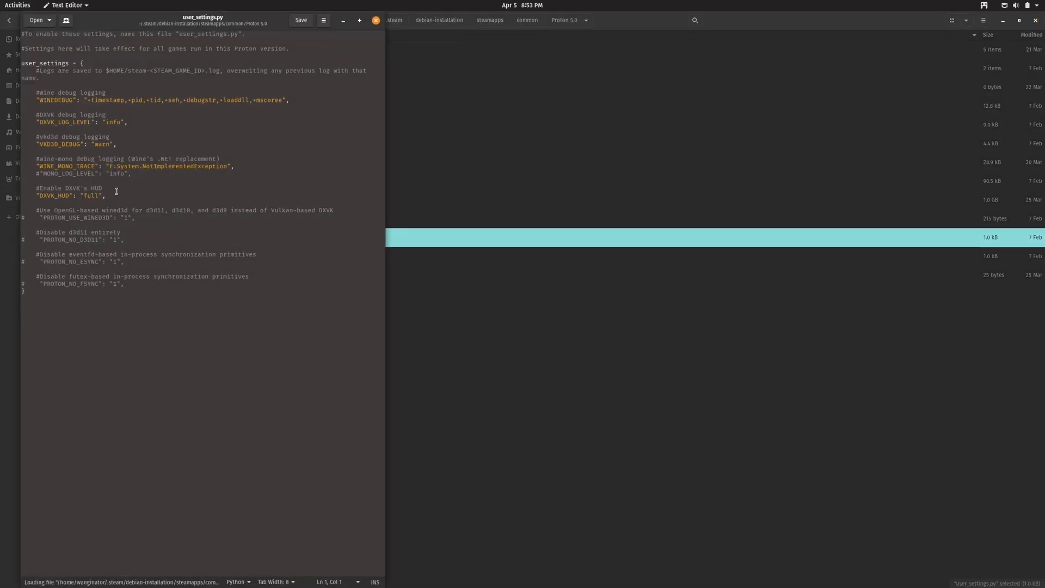